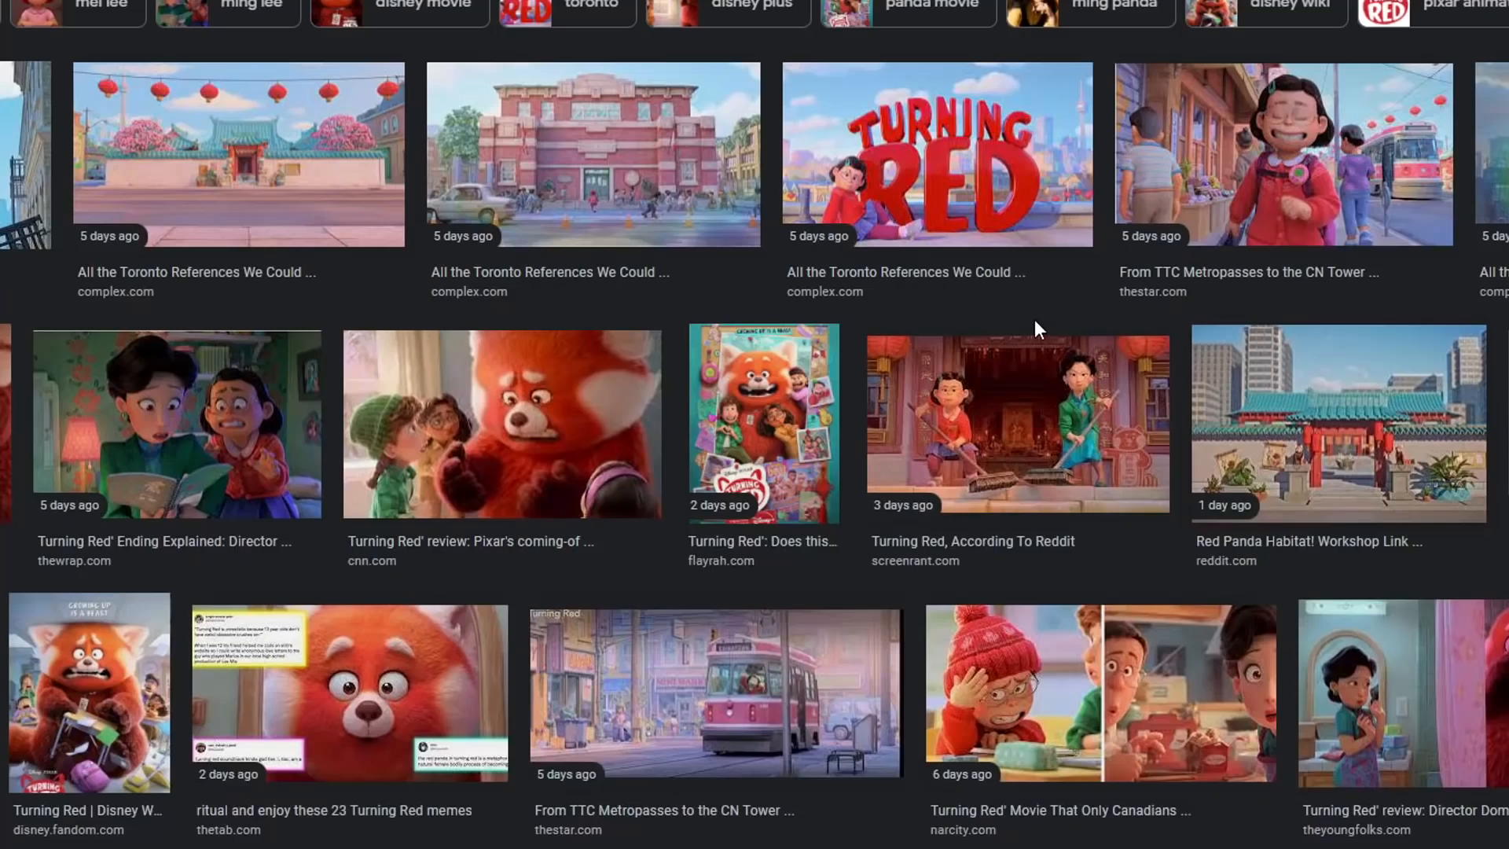
Scroll through the Turning Red image results for building references
scroll("down", 3)
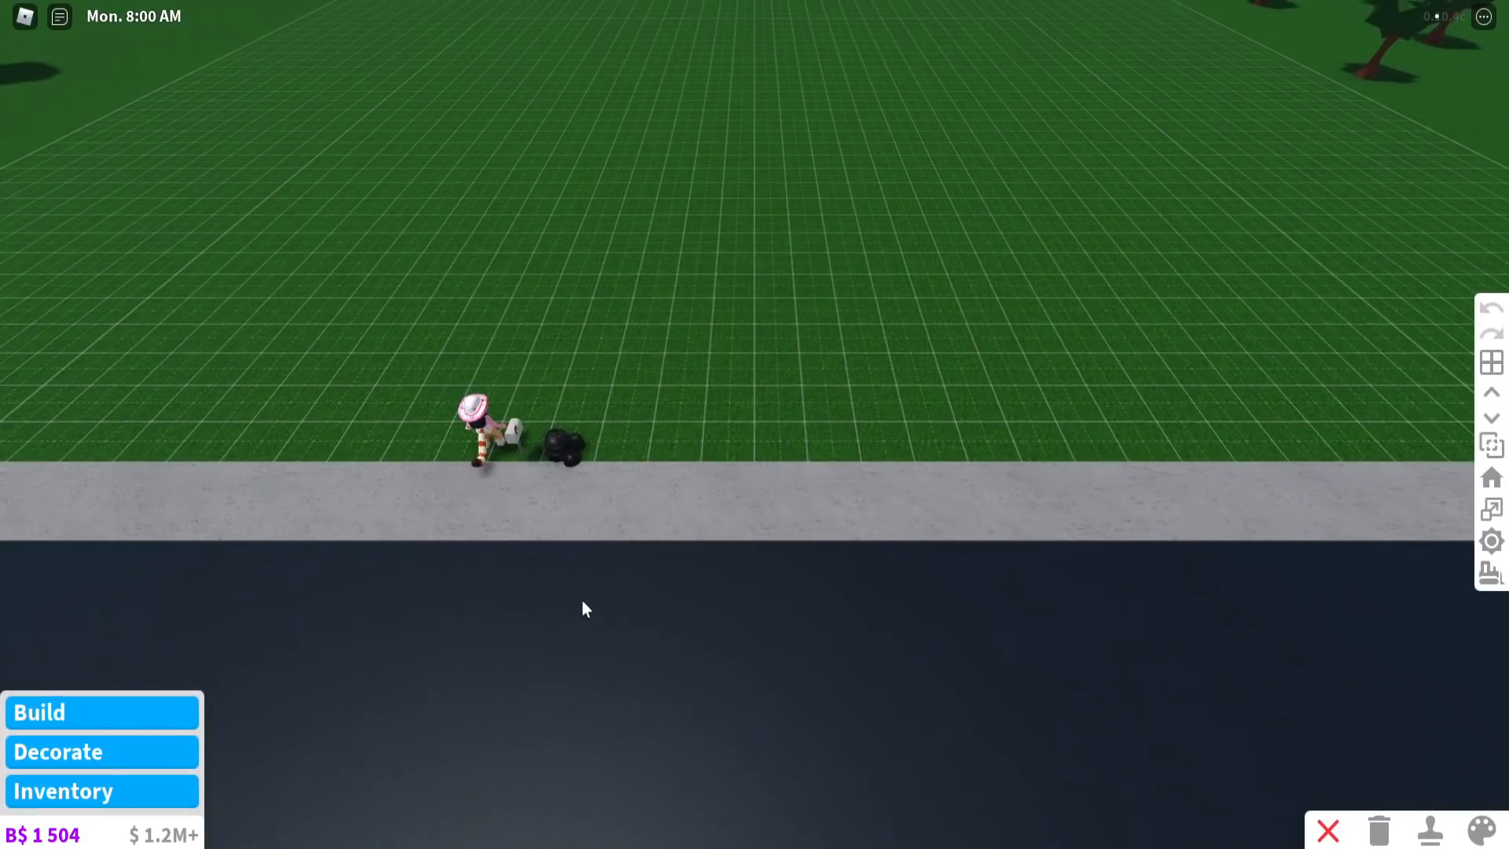
Draw the square courtyard wall with a front gap and paint it beige stone
left_click(39, 712)
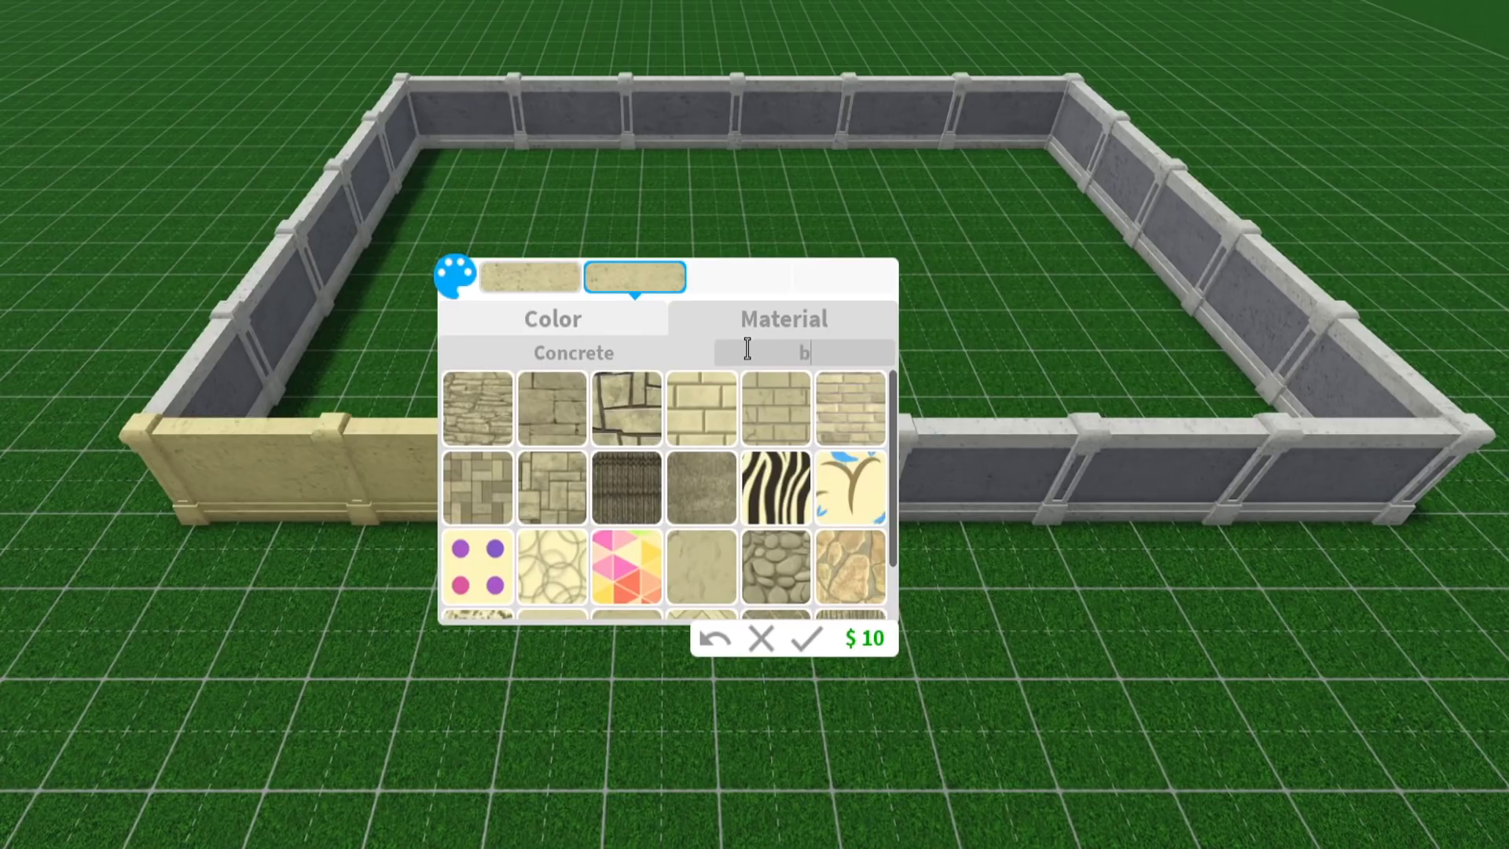
left_click(761, 638)
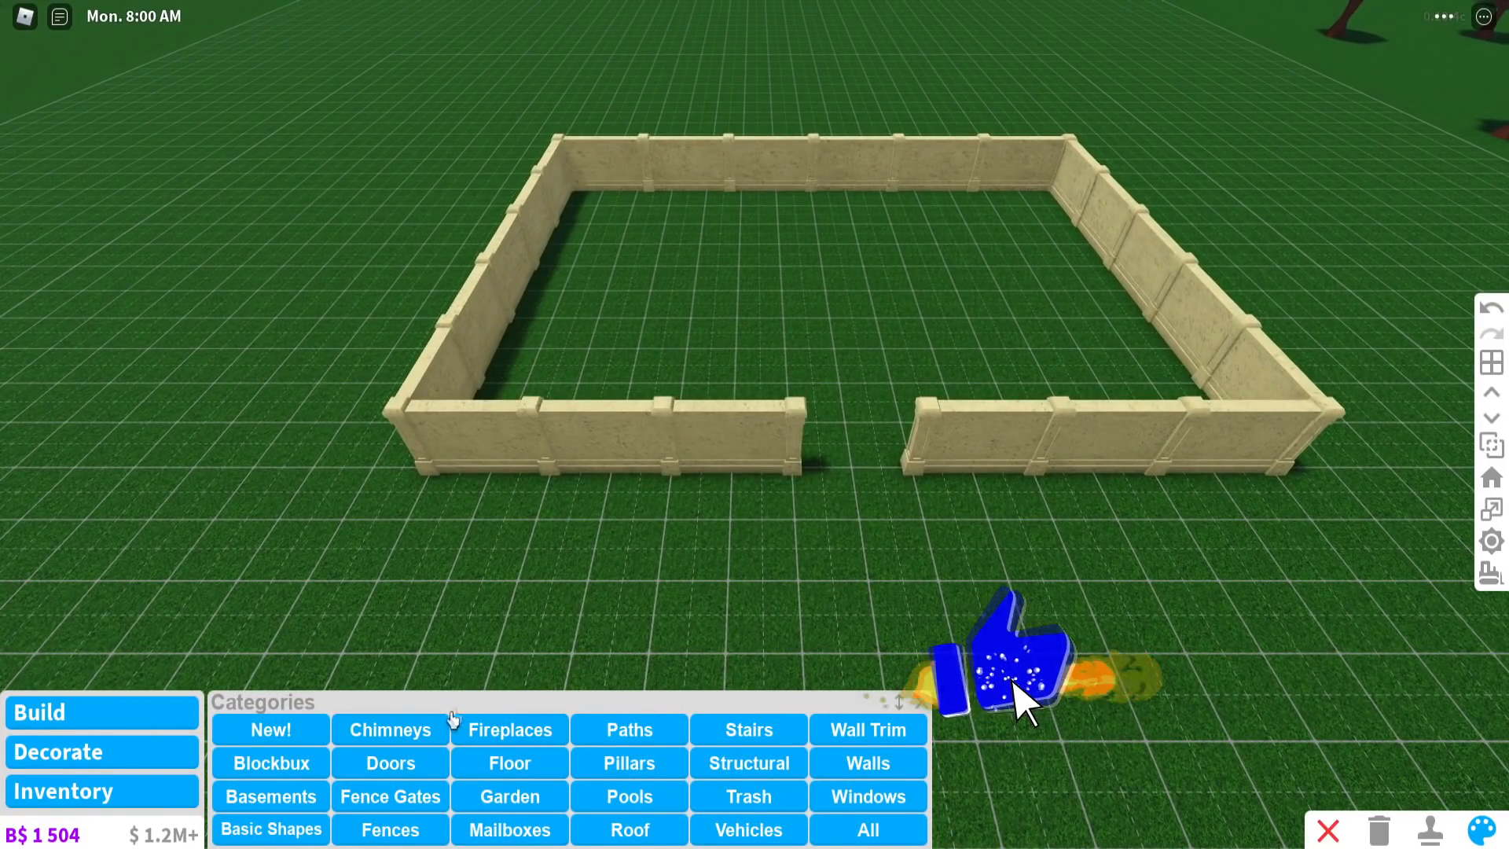
Choose the basic flat roof piece from Roof and Pillars for the entrance and floor
left_click(629, 830)
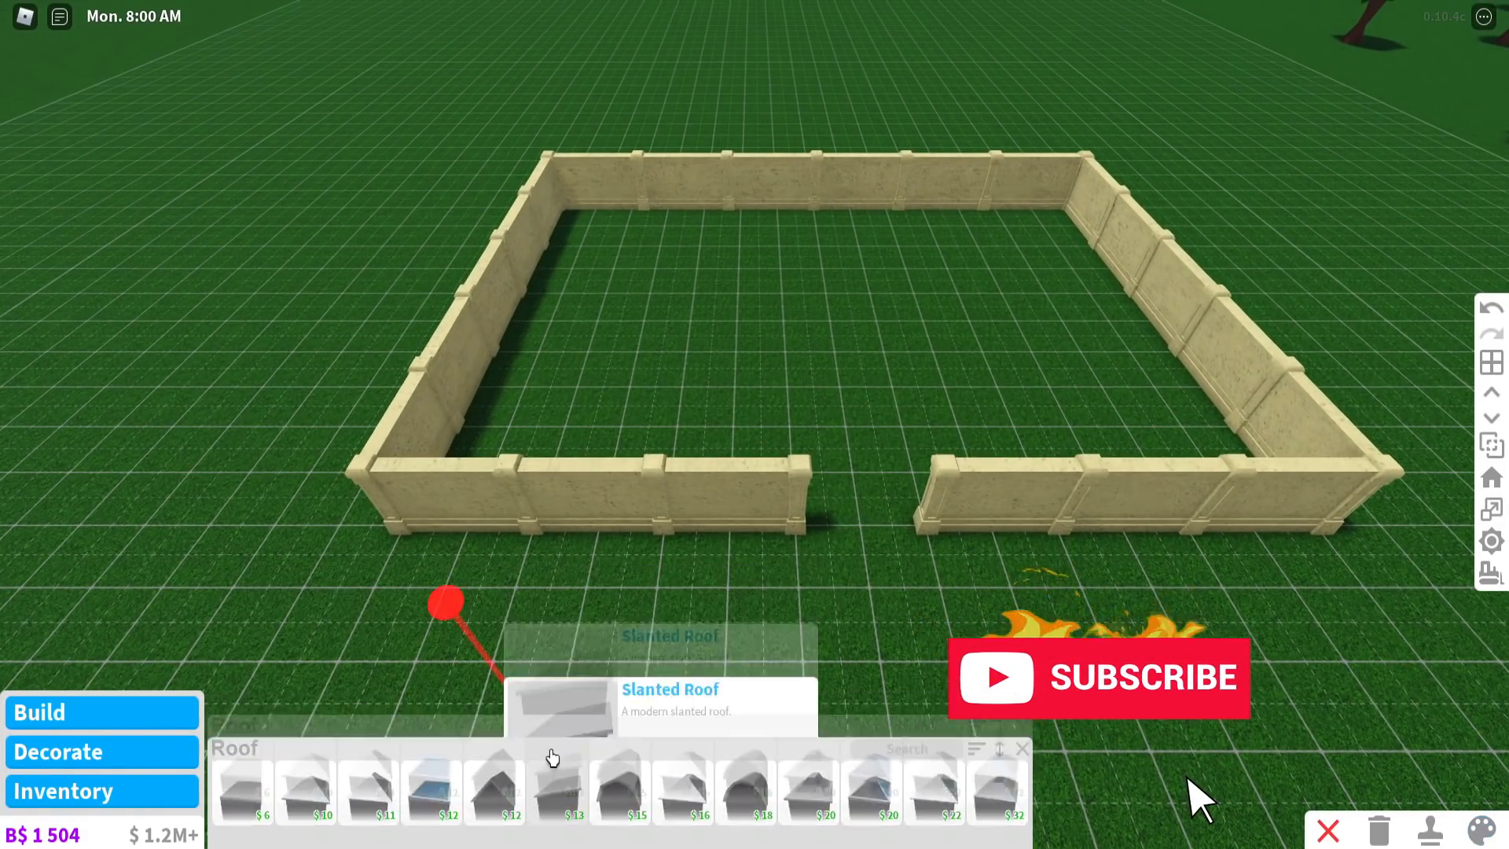
left_click(556, 788)
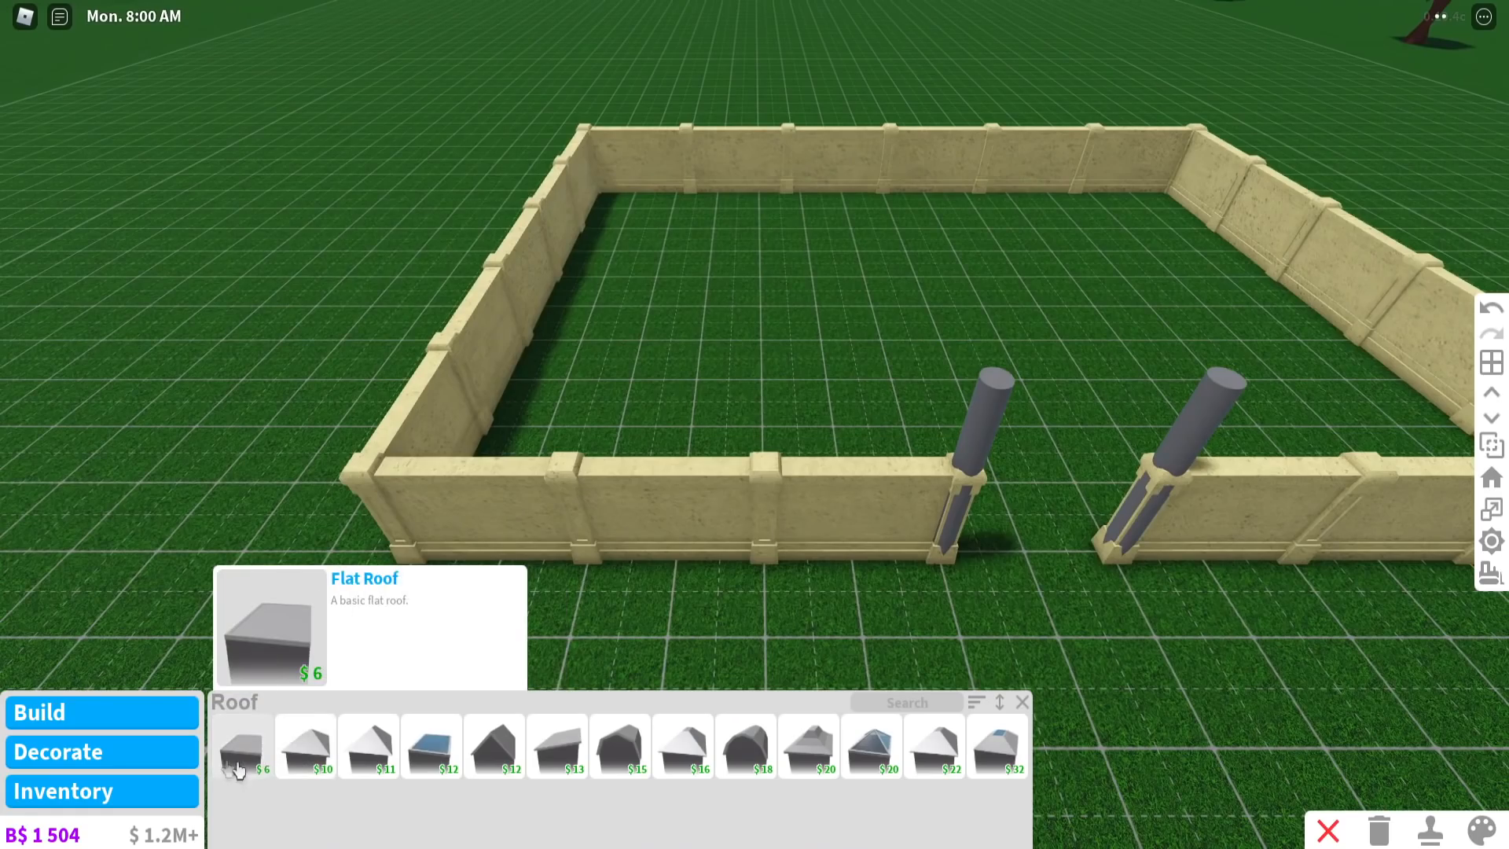
left_click(239, 744)
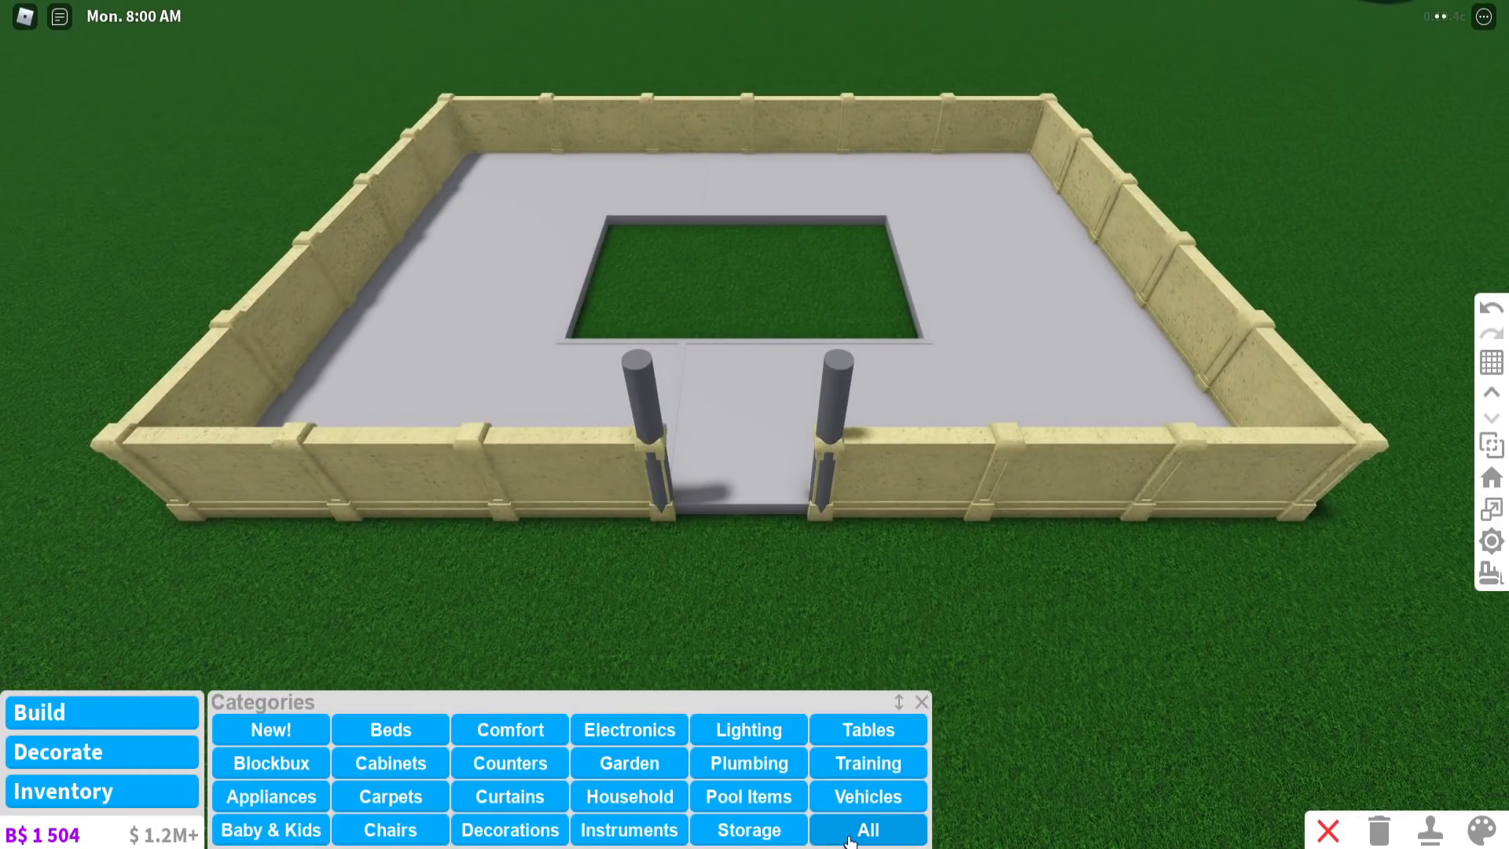
Browse the All catalogue for the red crossbeam and cube pedestal pieces
left_click(864, 830)
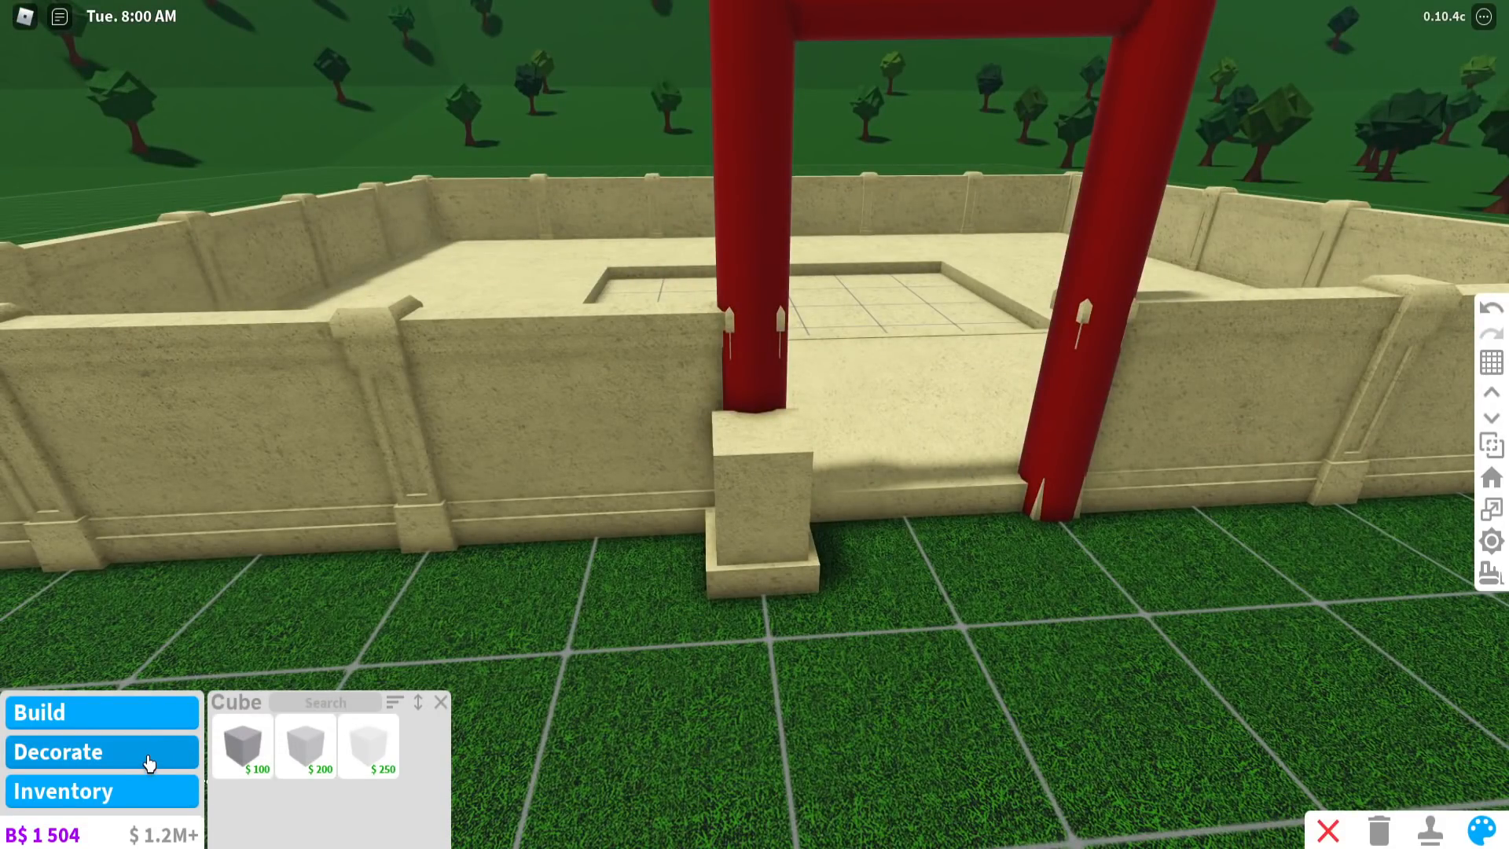
Place a Large Teddy Bear statue on the left gate pedestal from Decorate
left_click(58, 752)
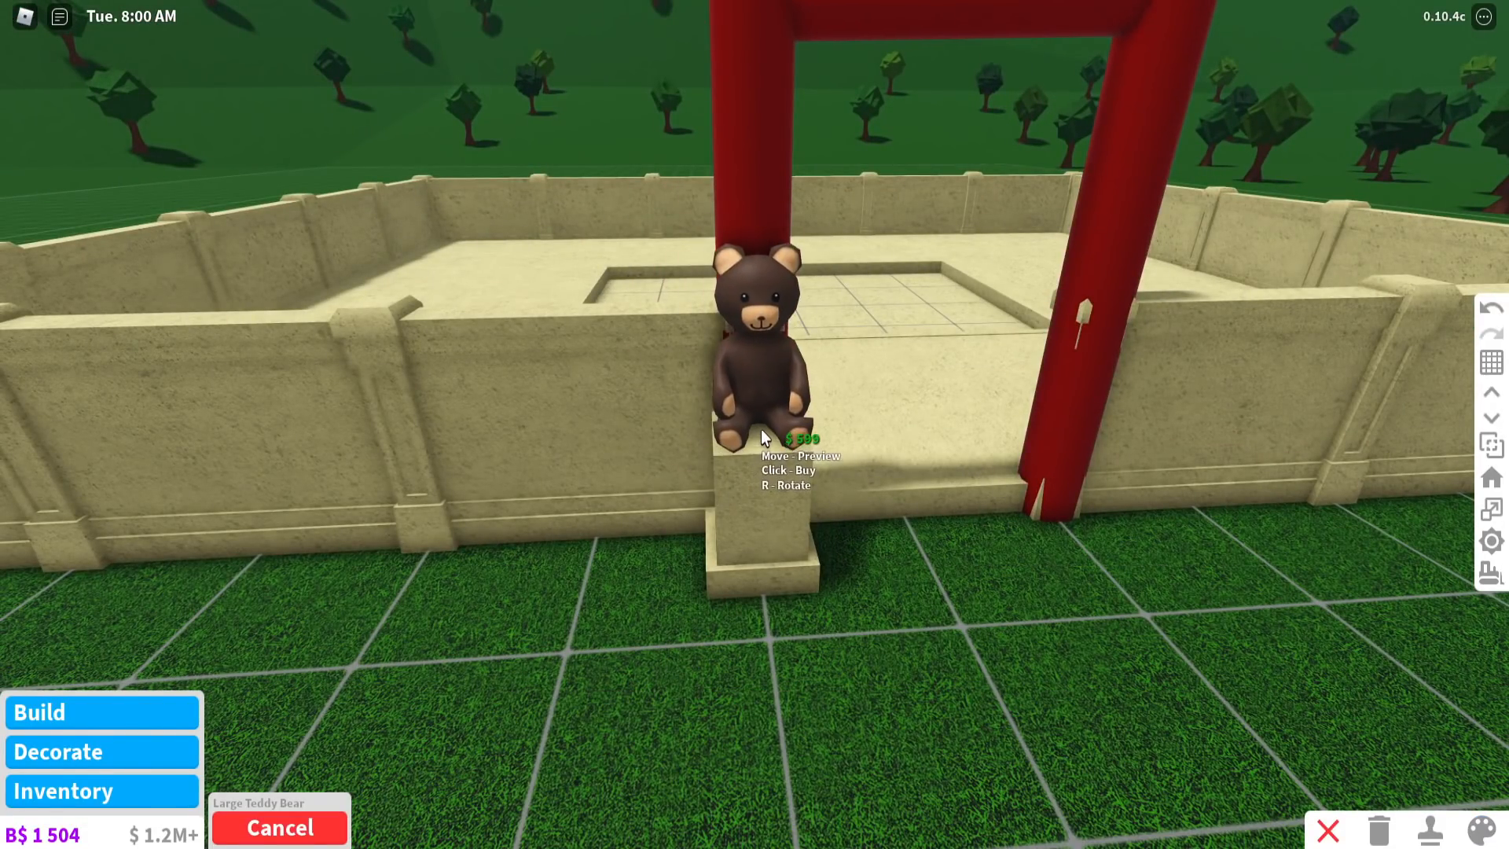
left_click(761, 438)
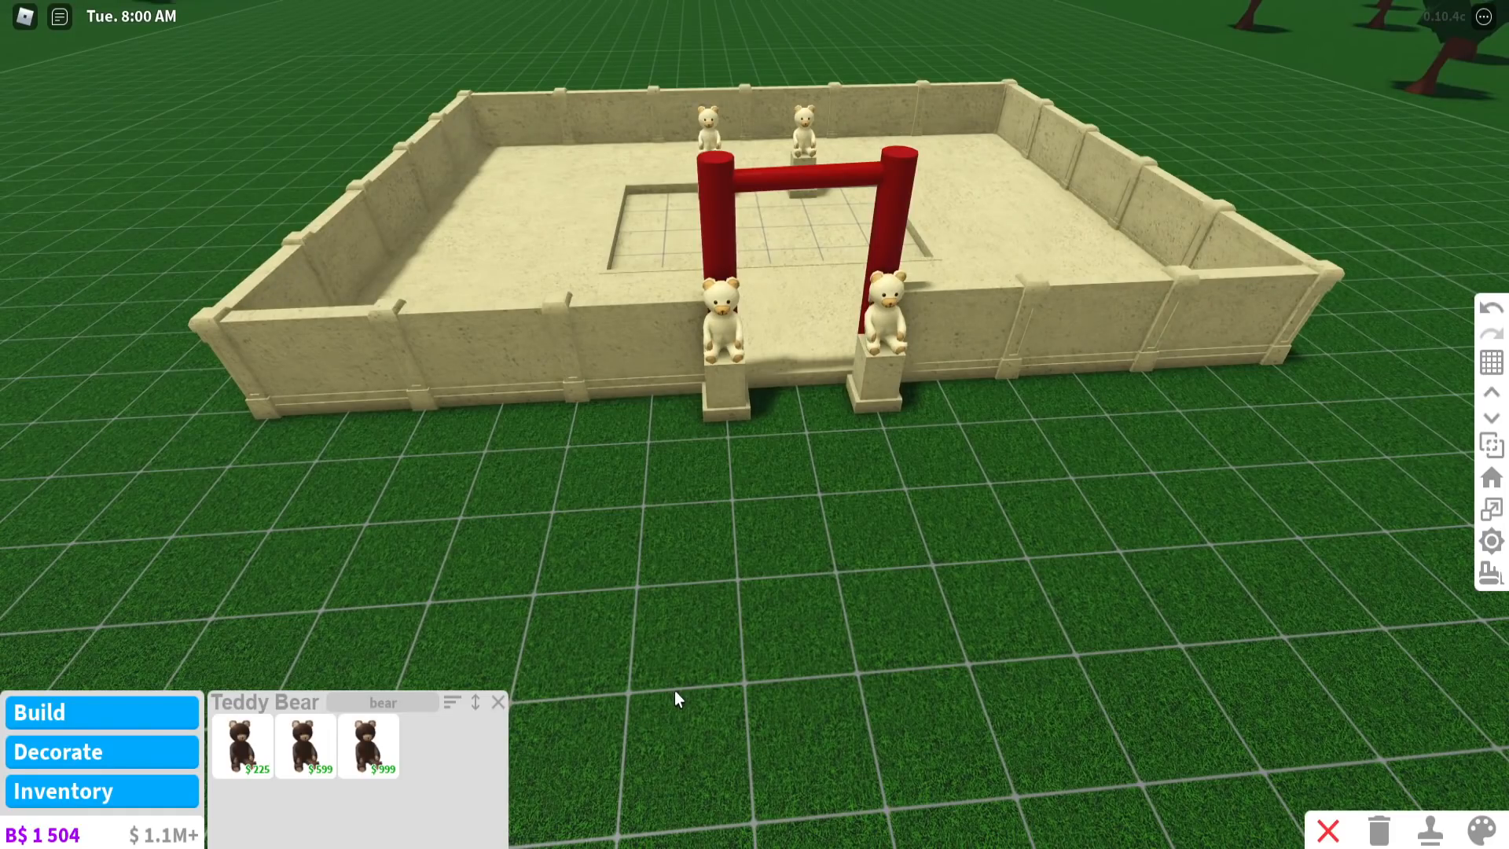
mouse_move(621, 707)
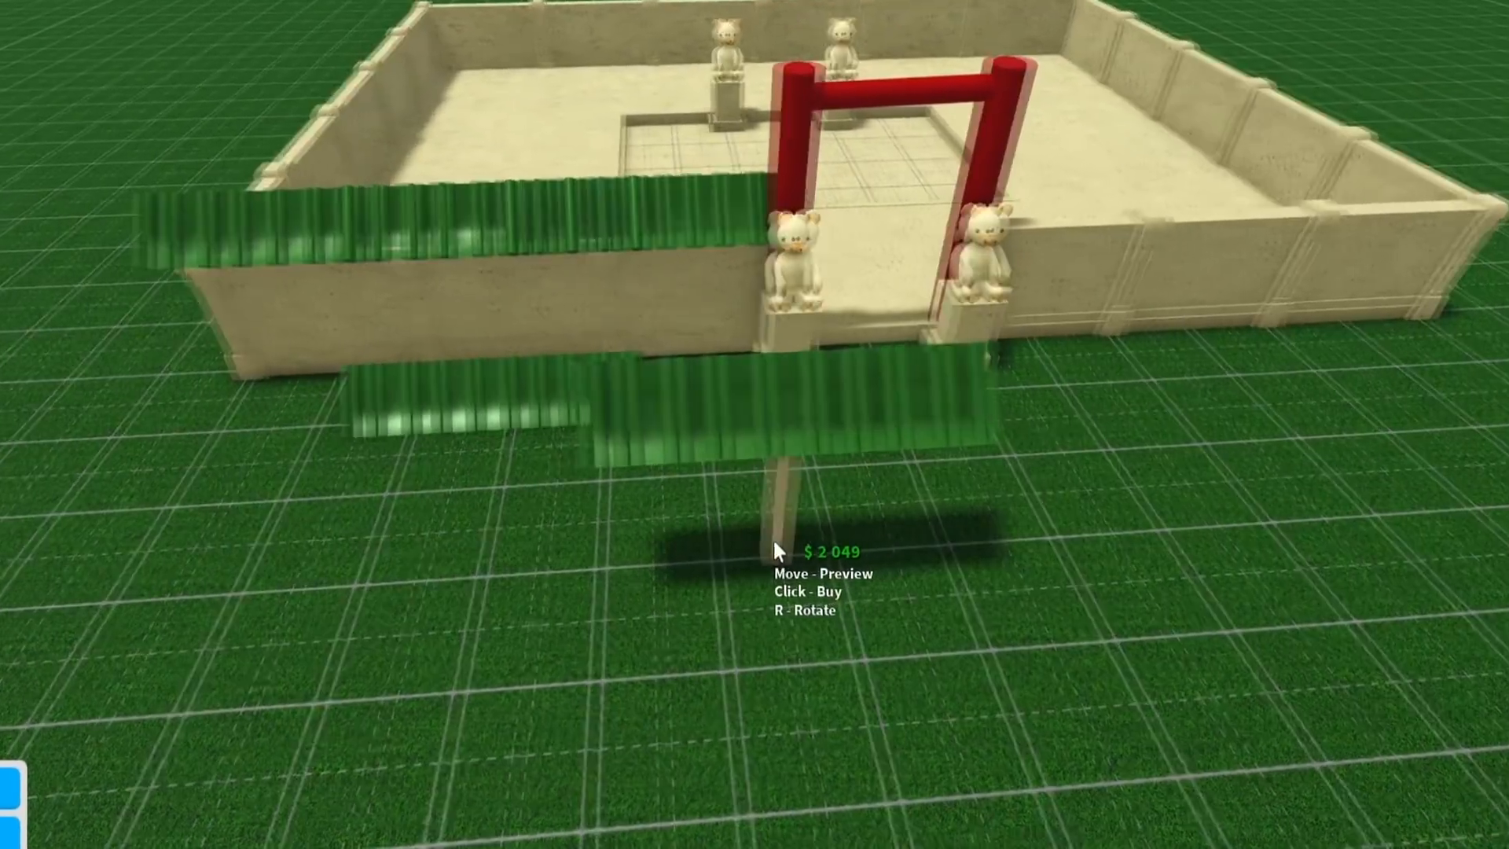
Pick the Standard Round Rod size for the back building's red pillars
left_click(778, 548)
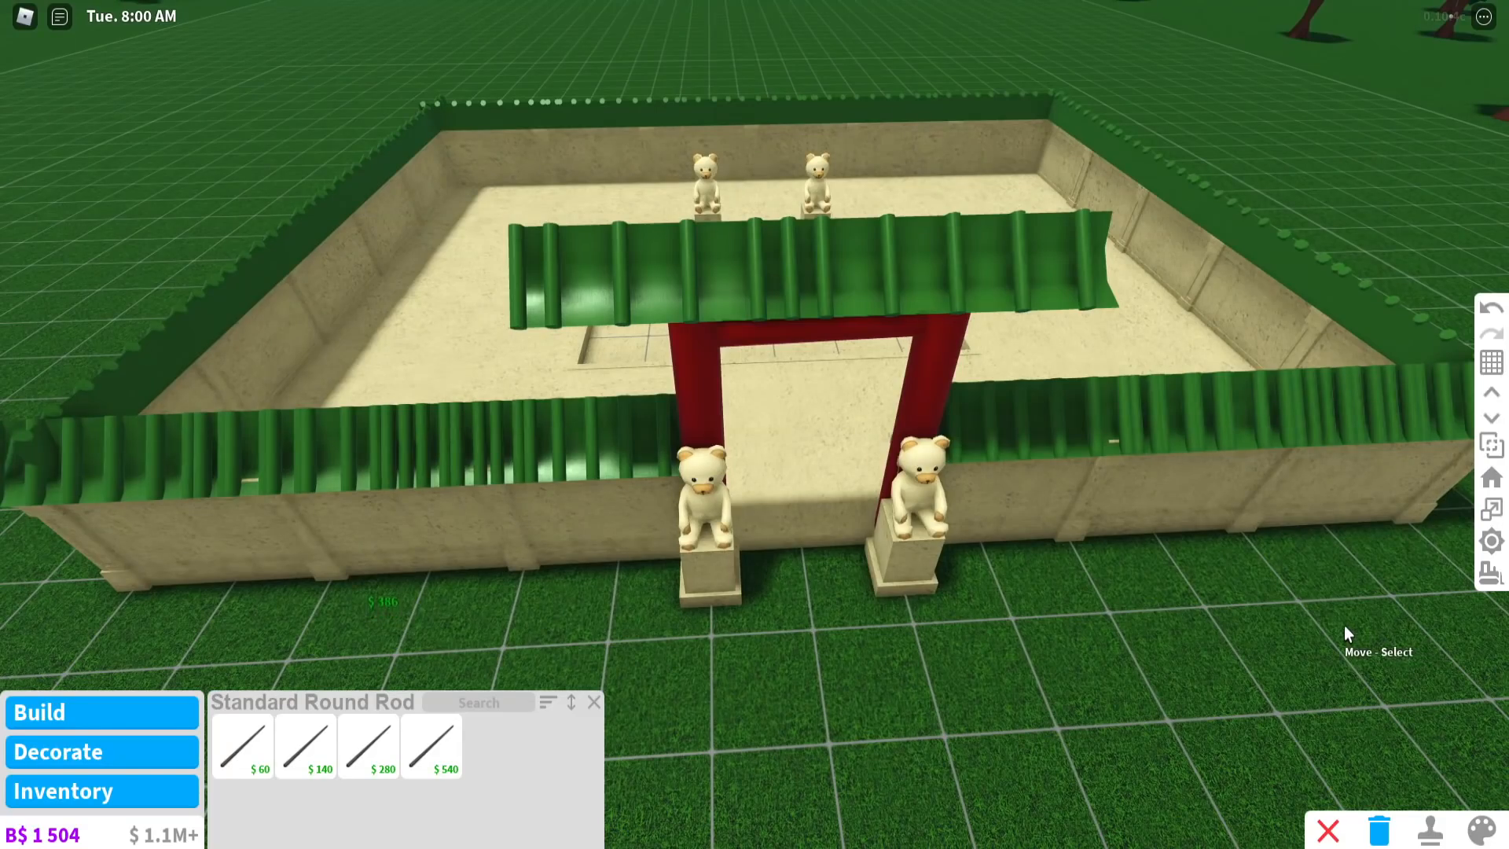
mouse_move(1292, 650)
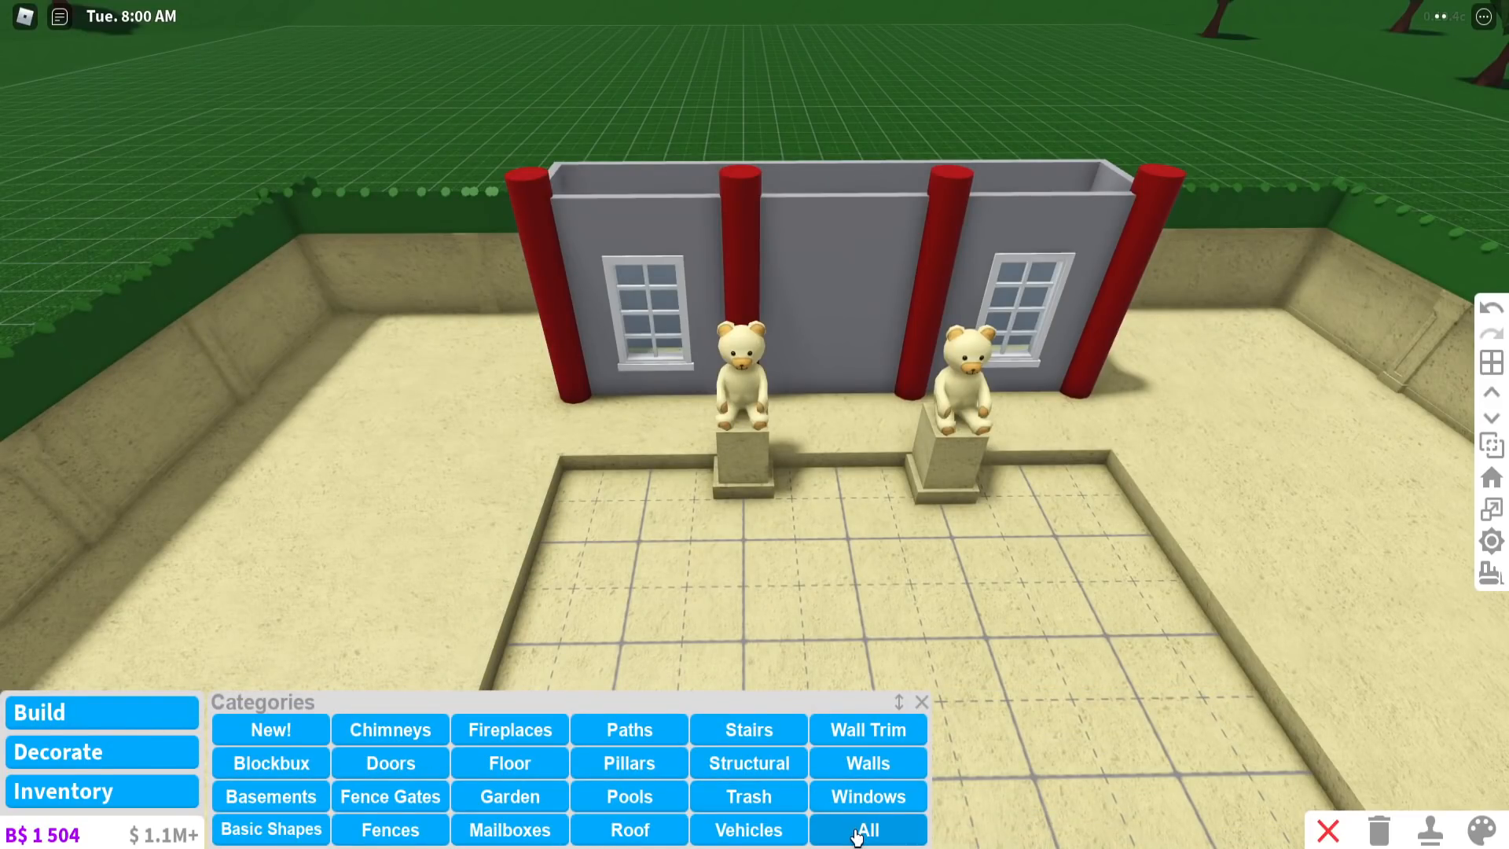
Show the All catalogue to find pieces for the custom green curved roofs
left_click(865, 829)
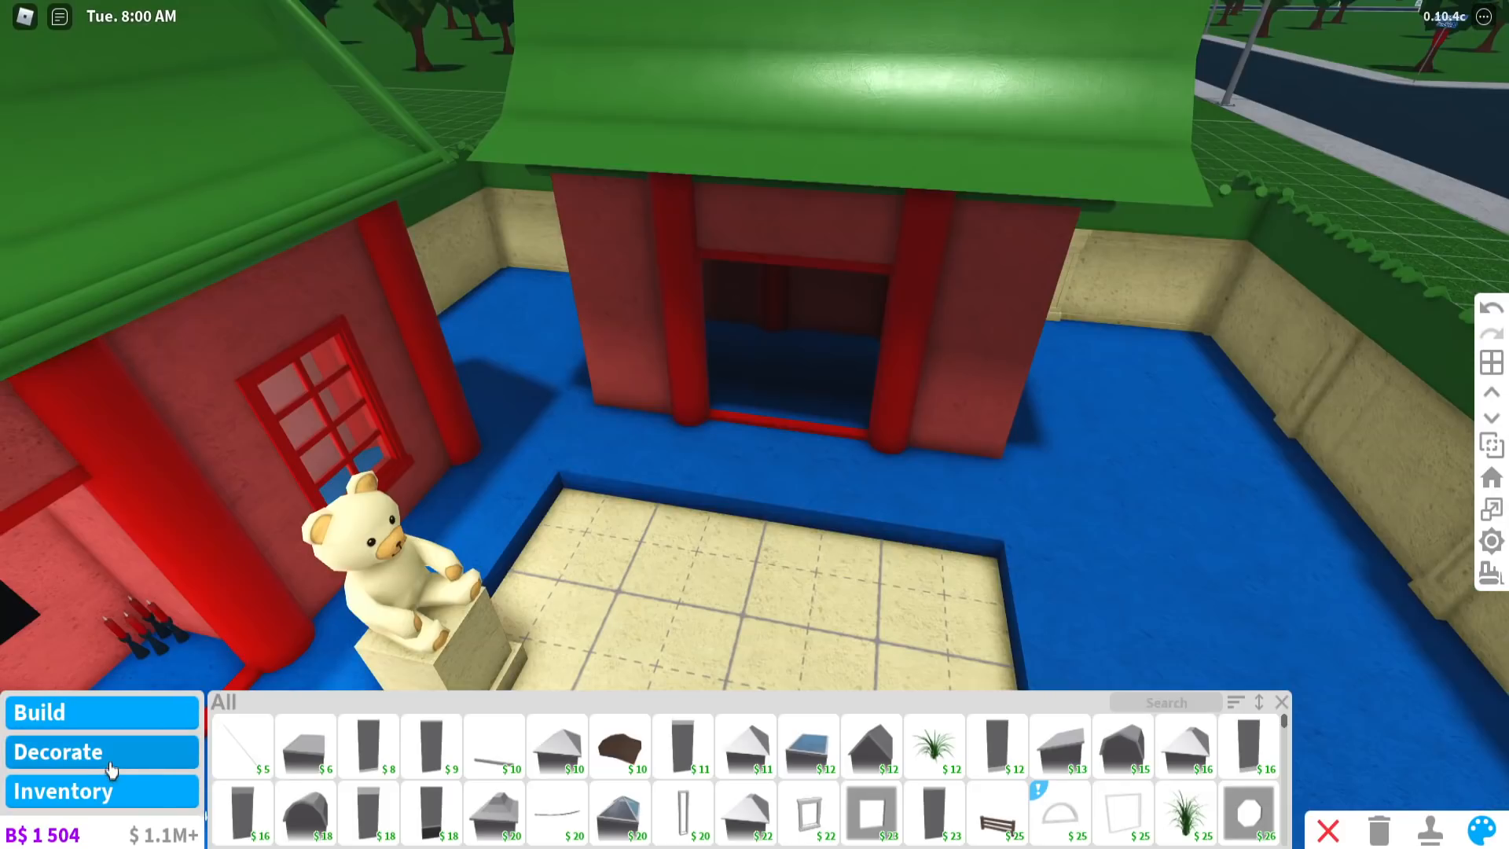
Switch to Decorate to start the right building's layered green roof
left_click(58, 751)
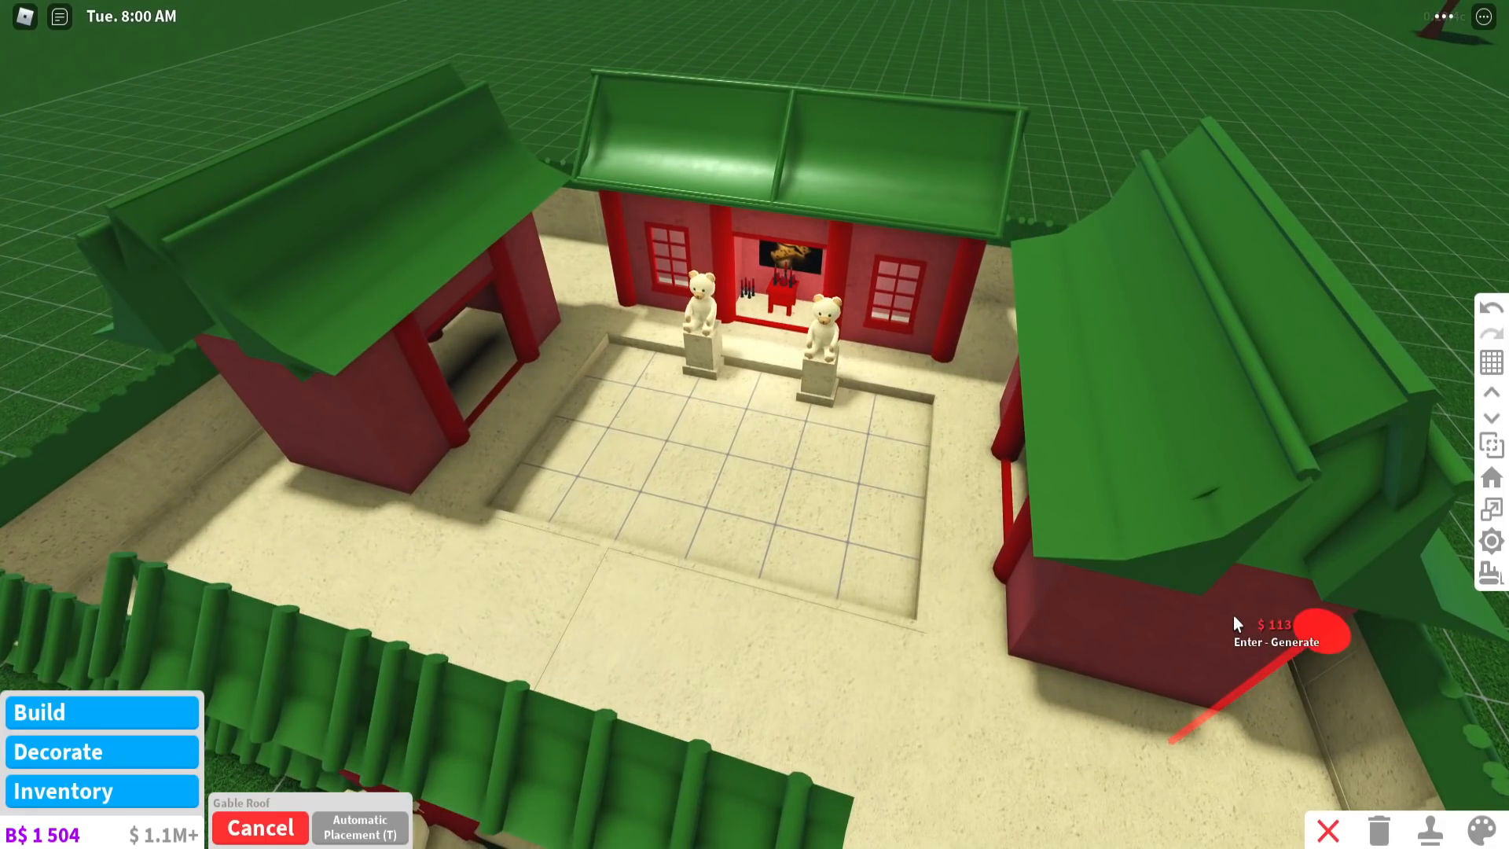
mouse_move(1147, 640)
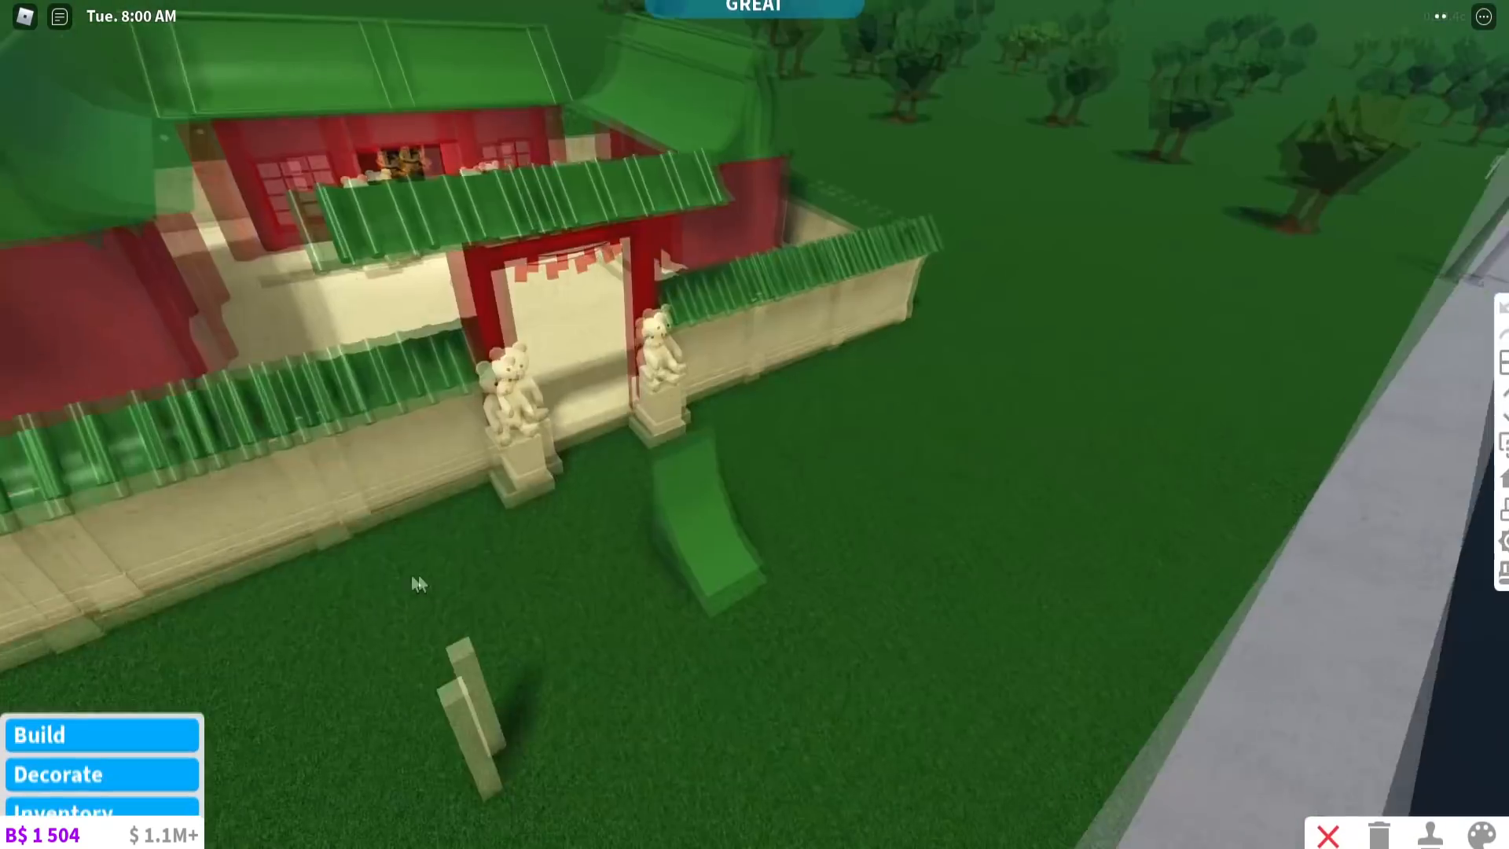
Enter Build mode and browse the catalogue for the courtyard fountain
left_click(41, 734)
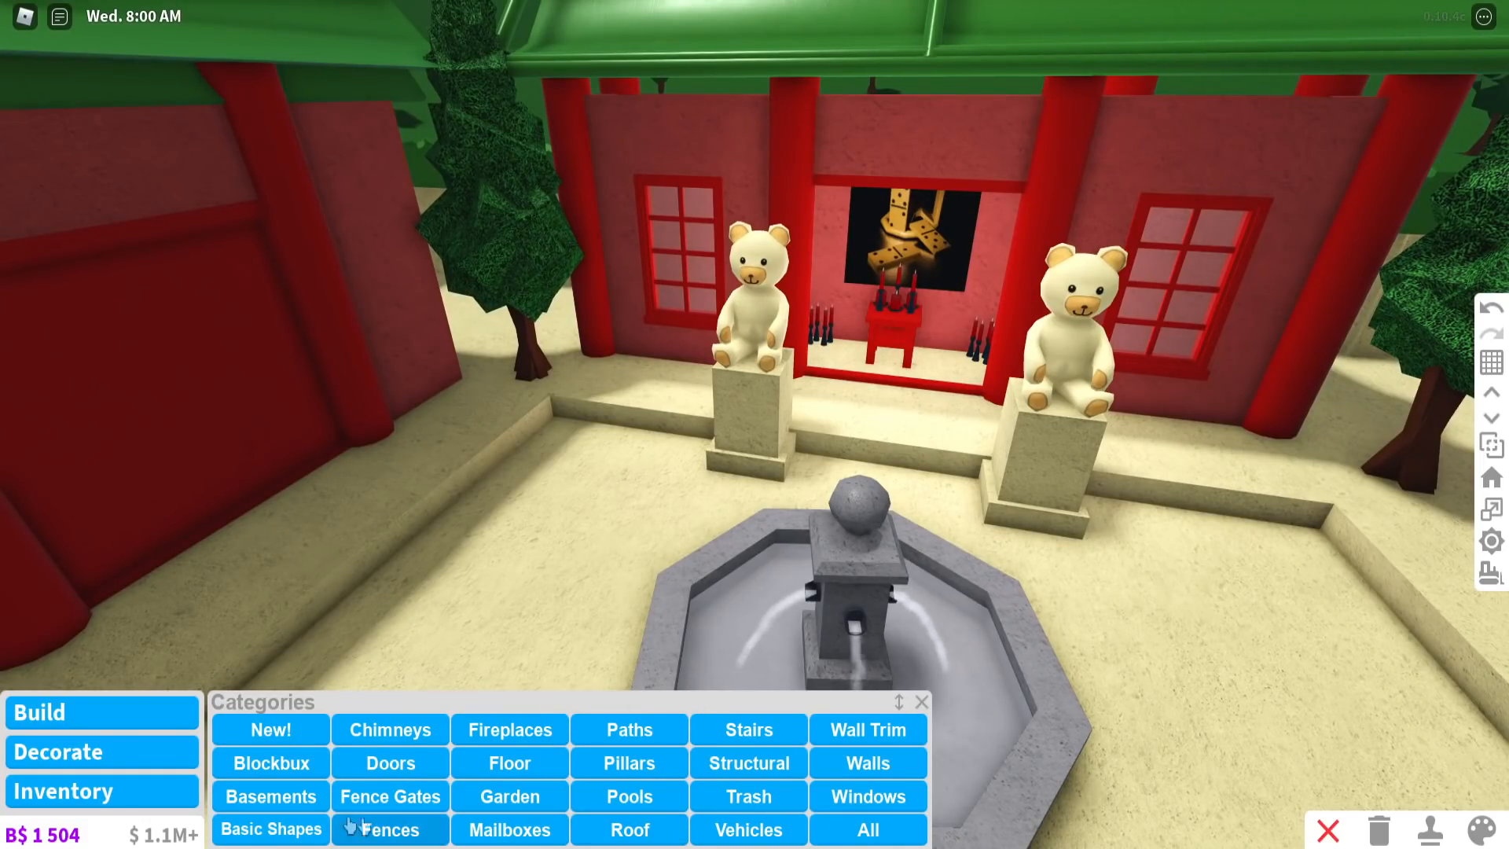
left_click(271, 829)
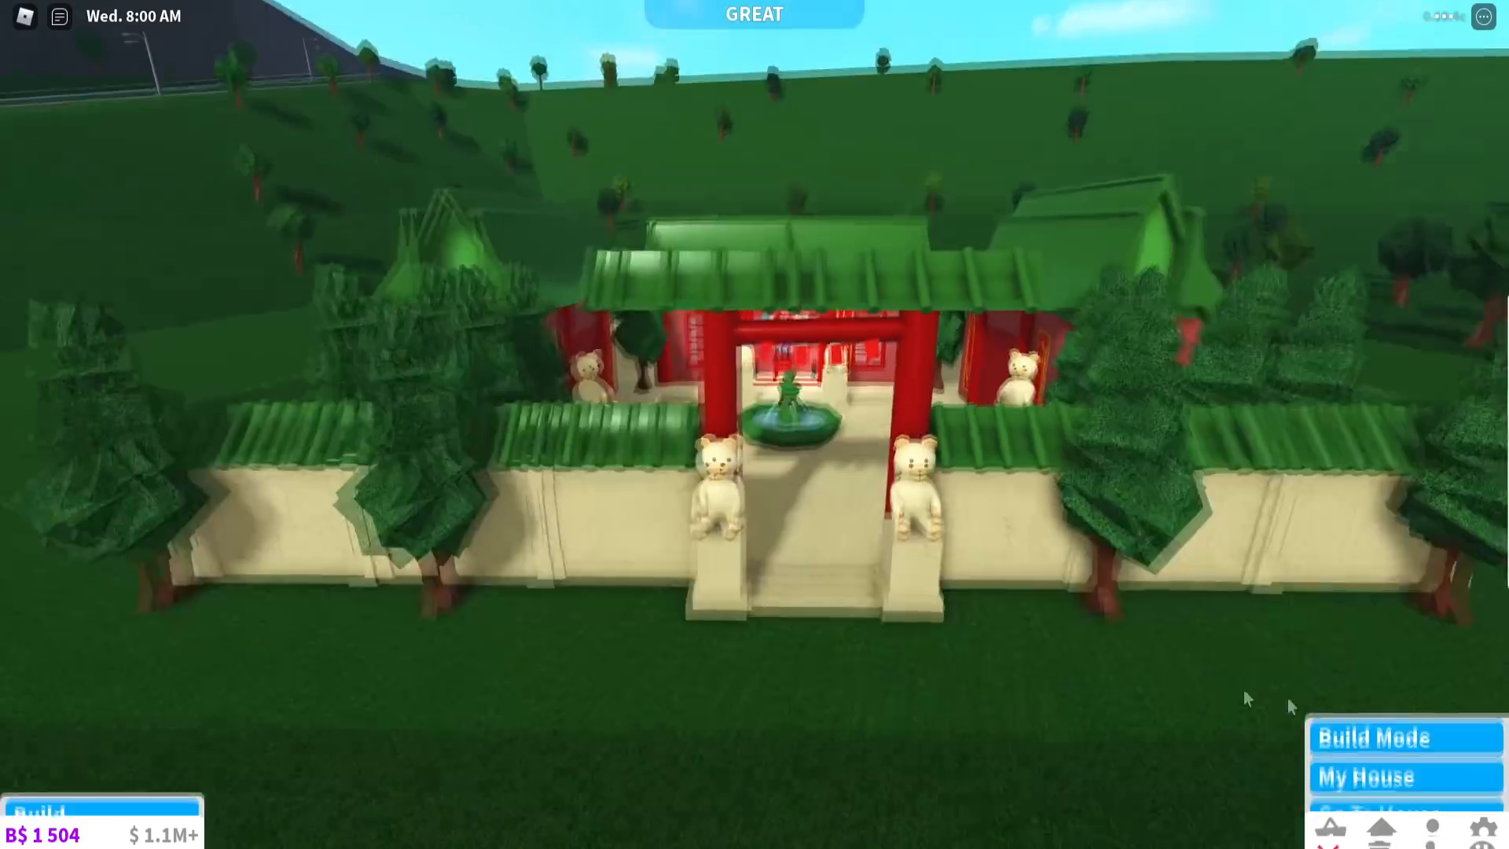
Hang string lights and red panels, then capture a picture of the temple
left_click(1371, 737)
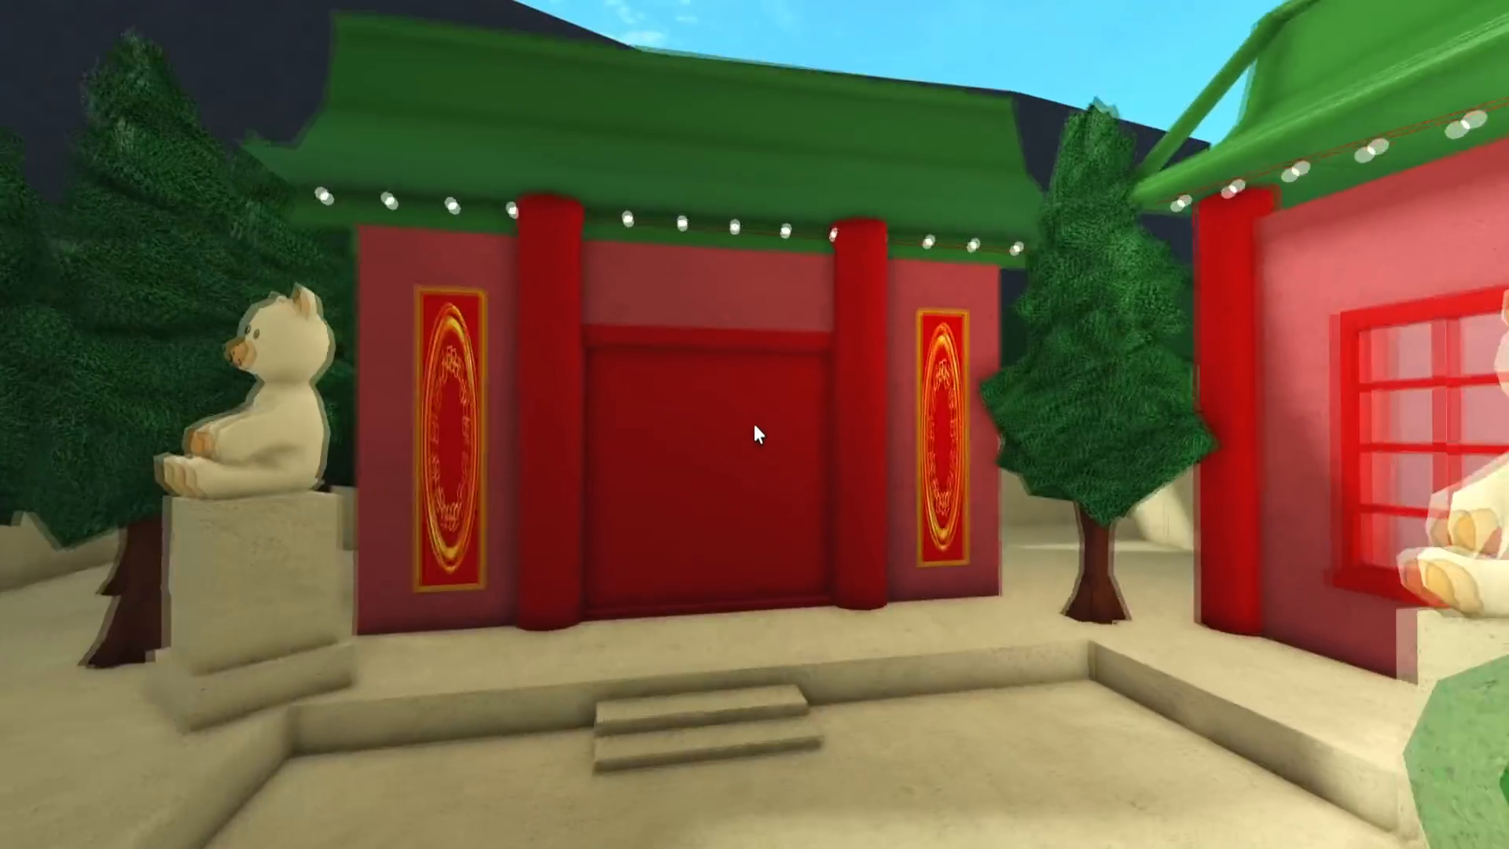
scroll("down", 3)
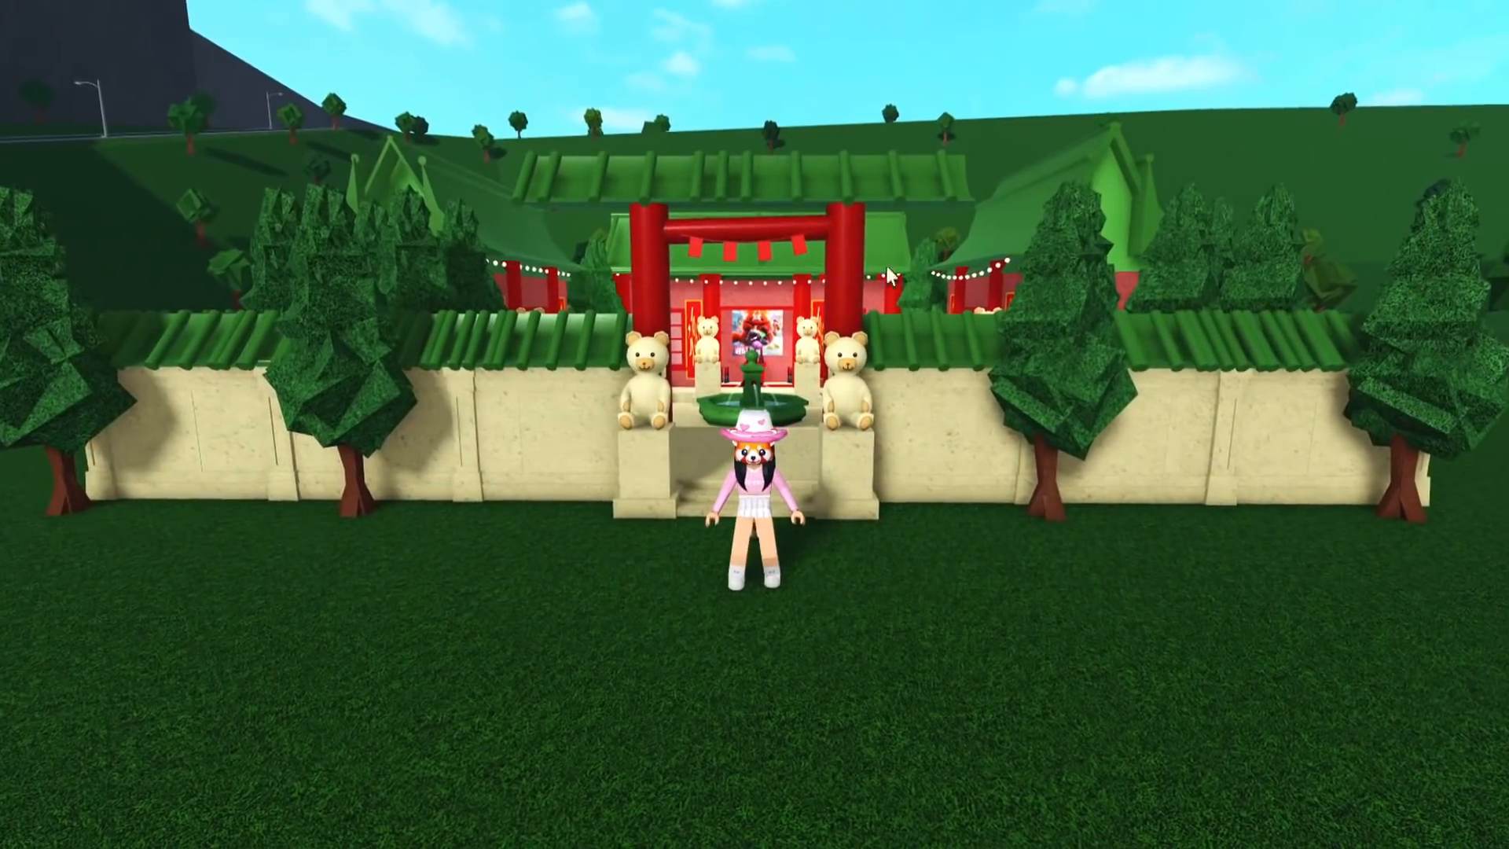
key("w")
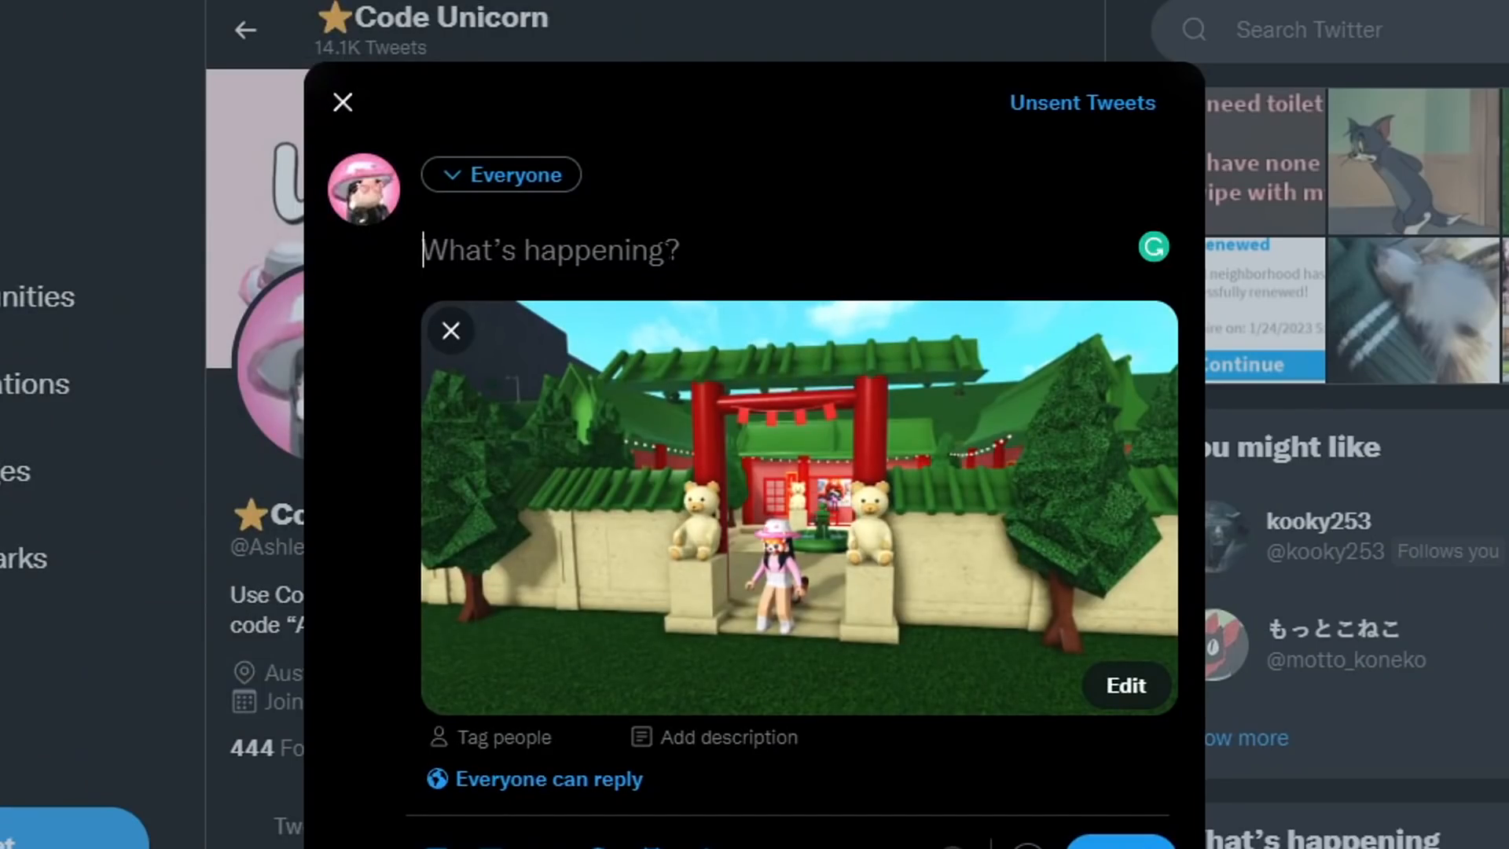
Caption the draft tweet with 'where is this from a'
type("where is this from a")
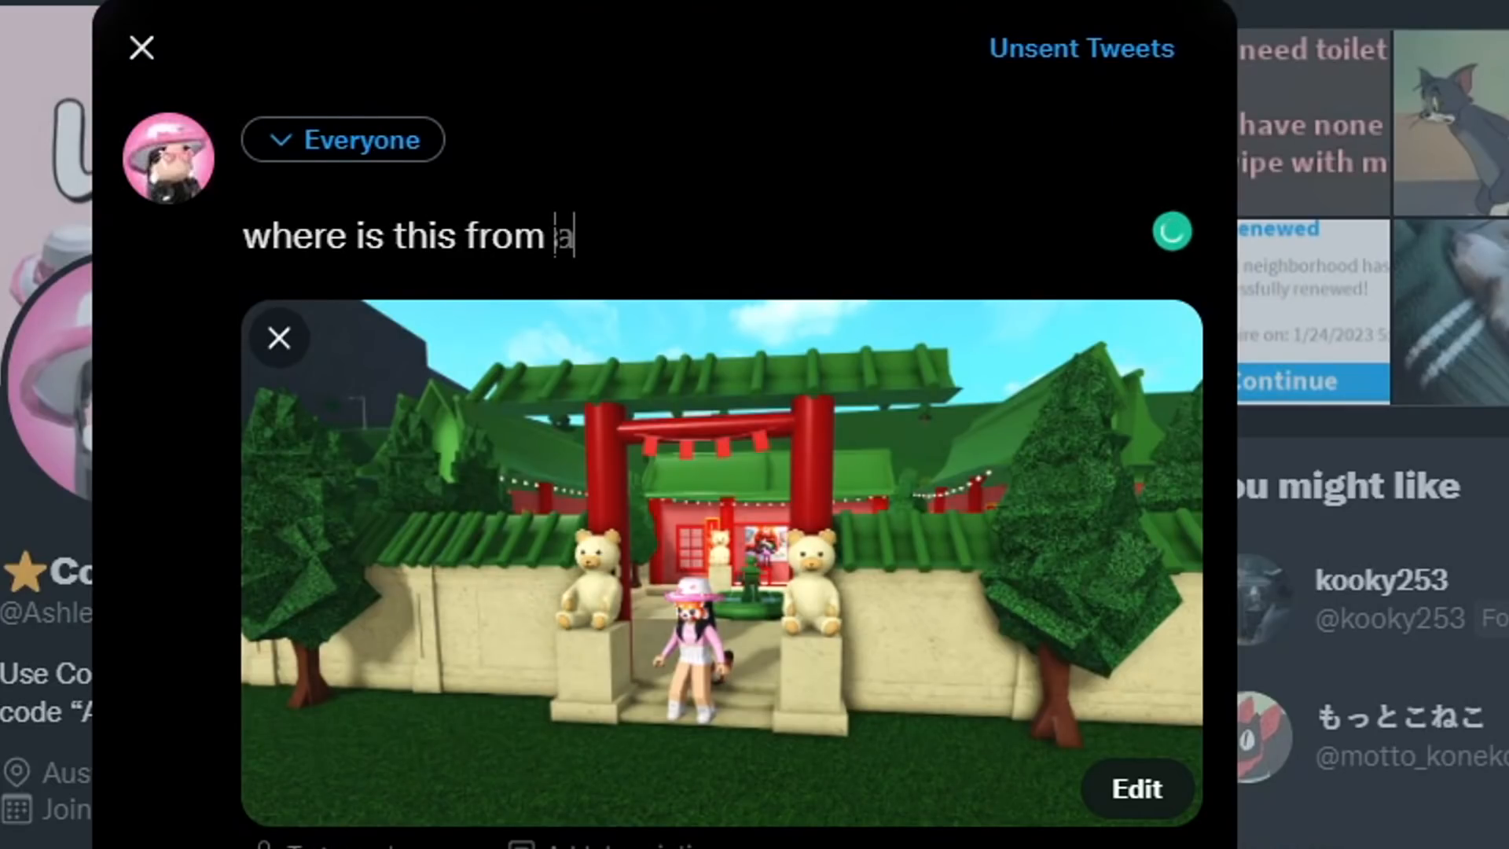